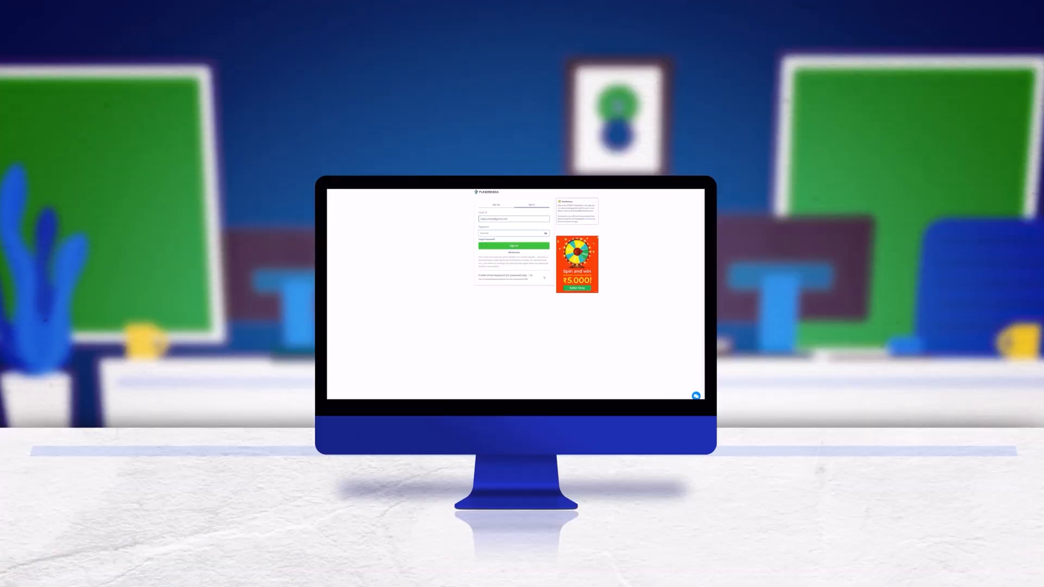
- Sign in, then expand Mutual Funds and Systematic Plans in the side menu
click(513, 246)
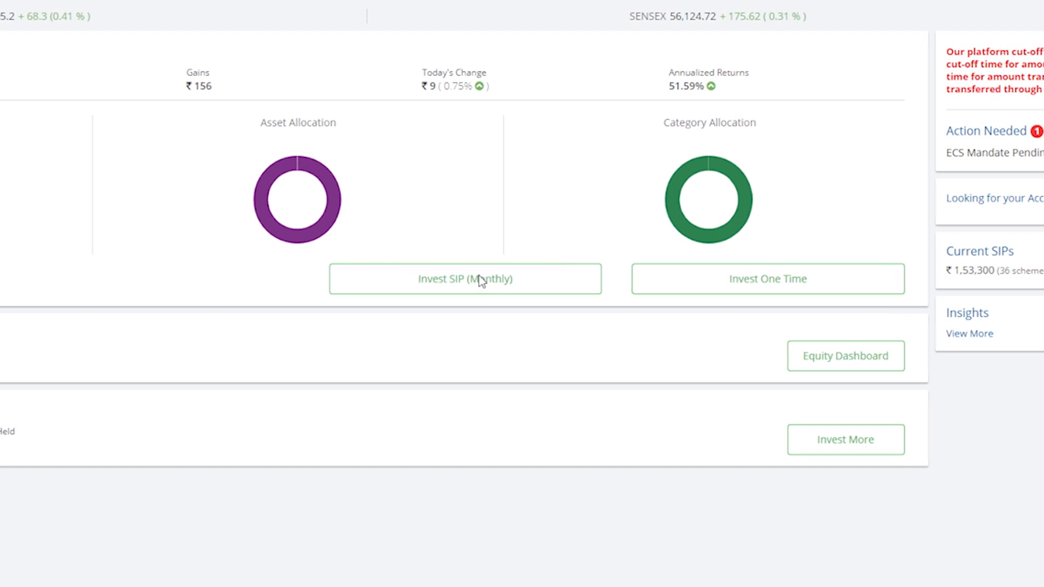
click(465, 278)
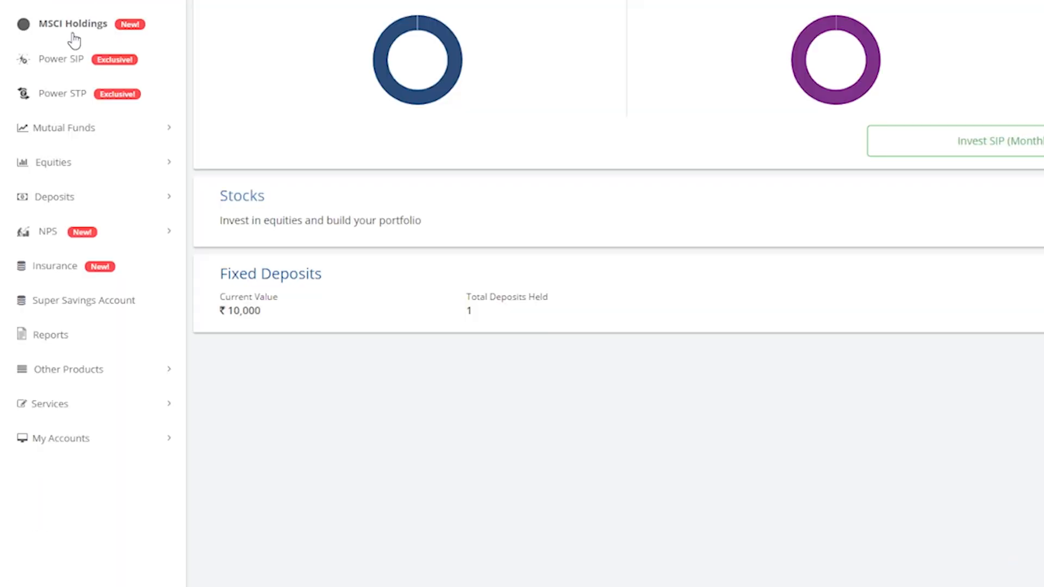
click(65, 127)
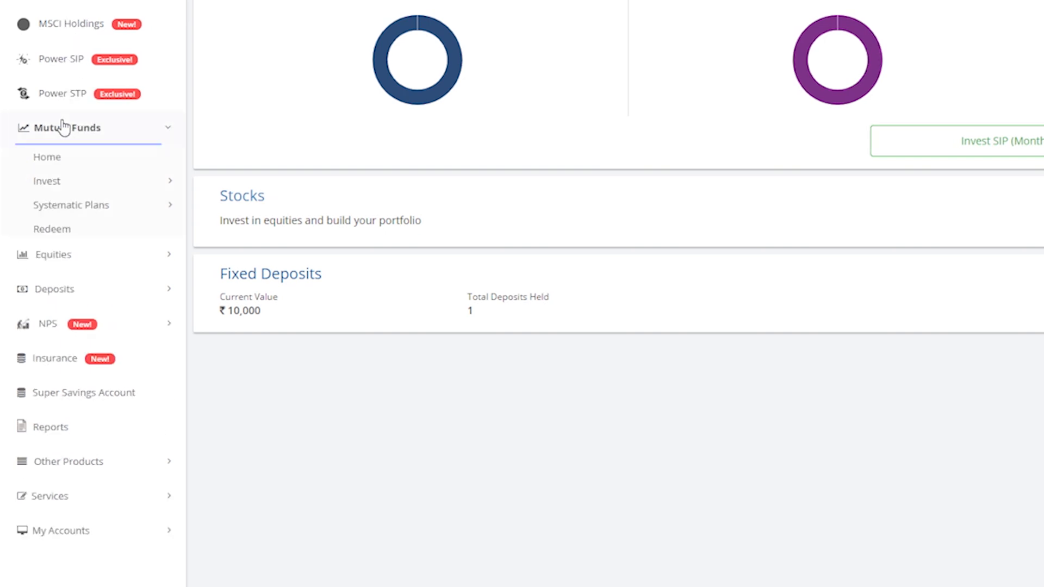
click(70, 128)
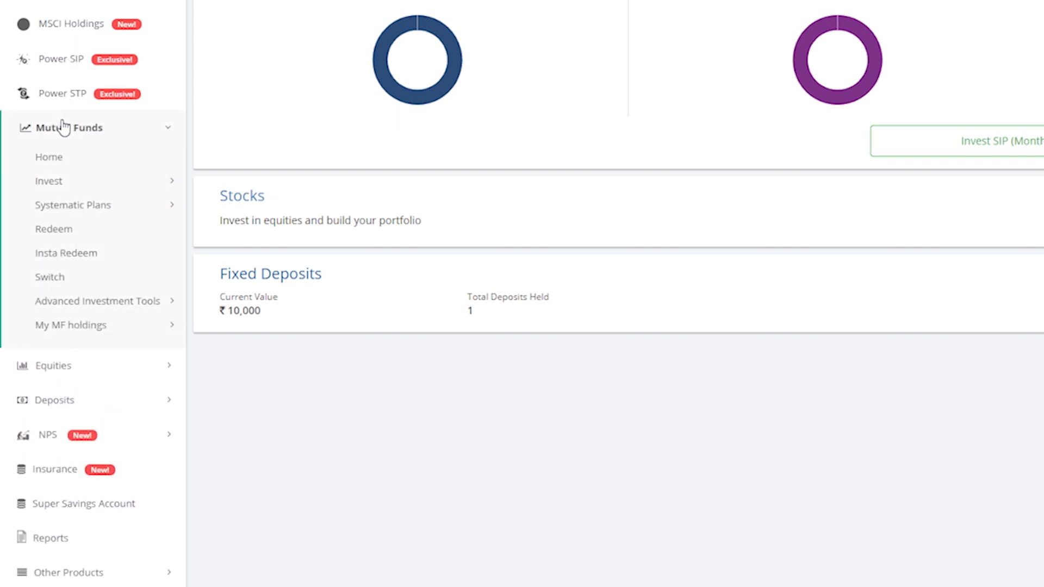
click(72, 205)
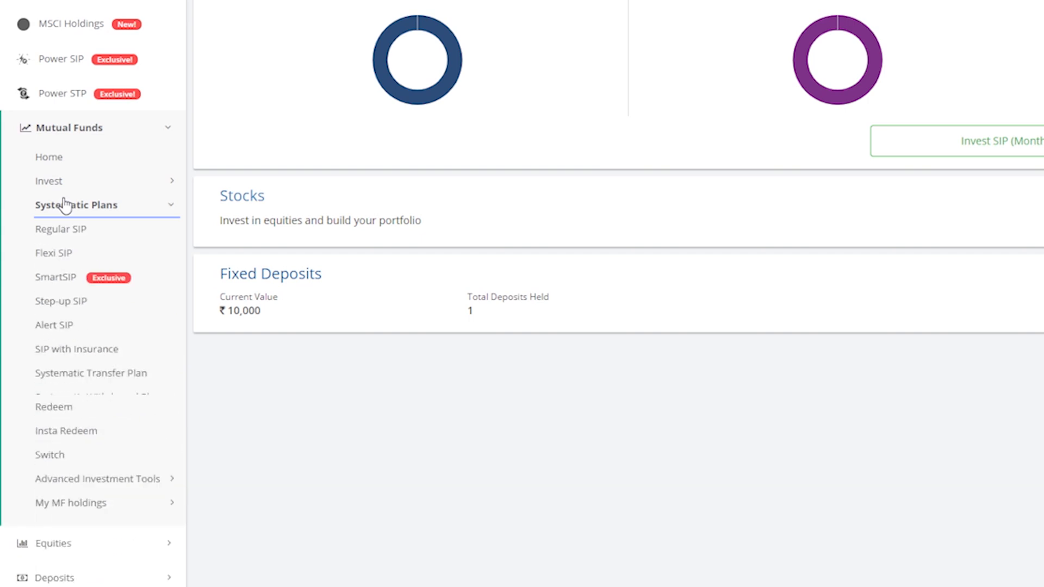
- Preview a Regular SIP with SIP date 12 for fixed months, then return to Dashboard
click(60, 229)
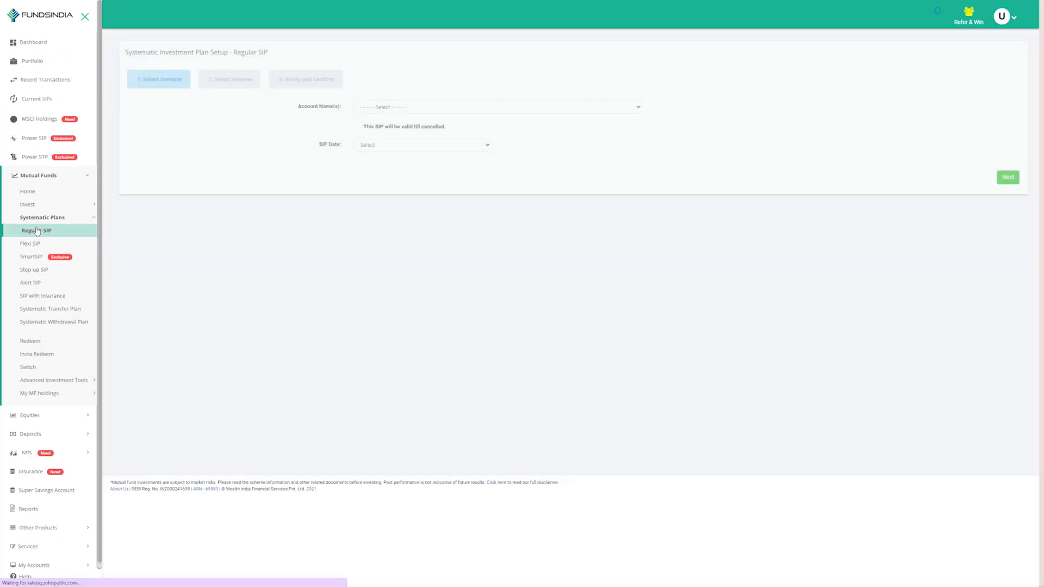
click(498, 107)
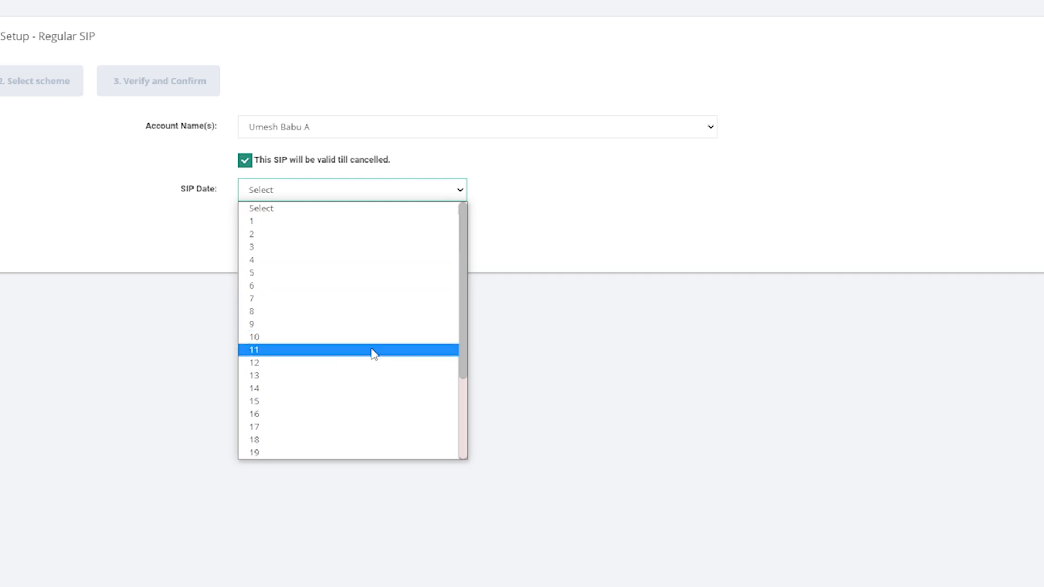
click(254, 362)
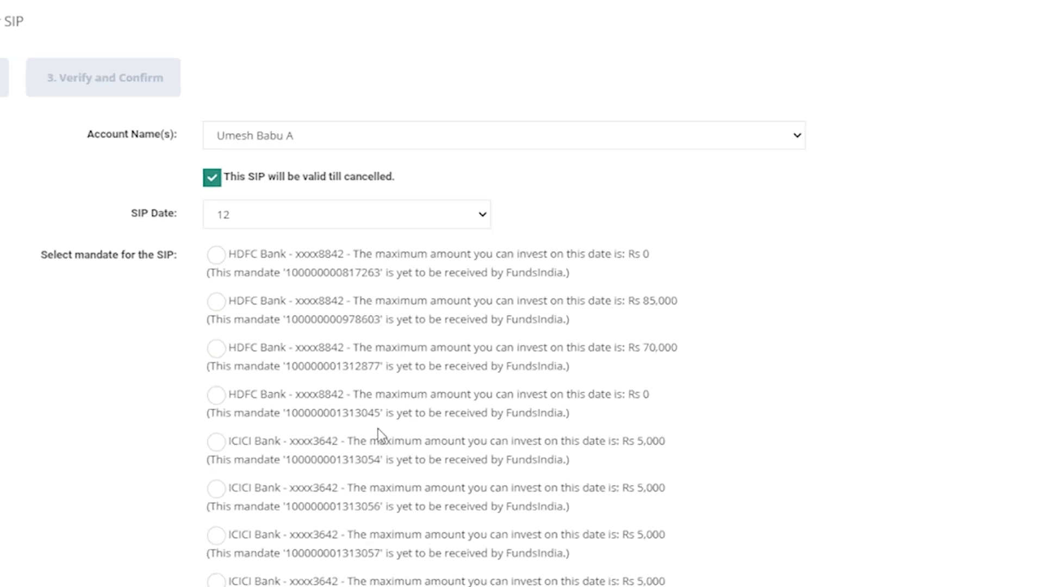
click(212, 176)
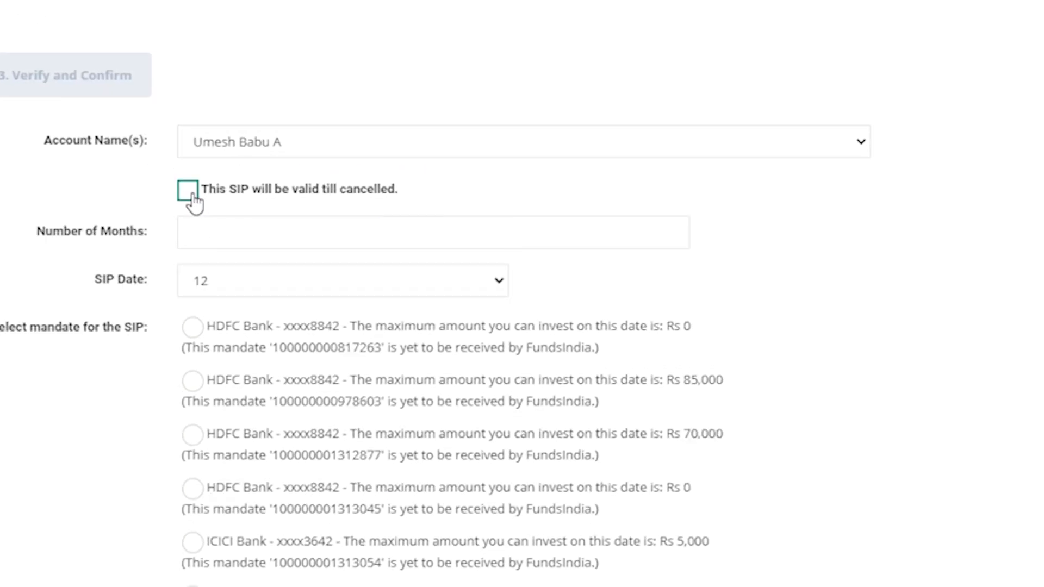
click(164, 366)
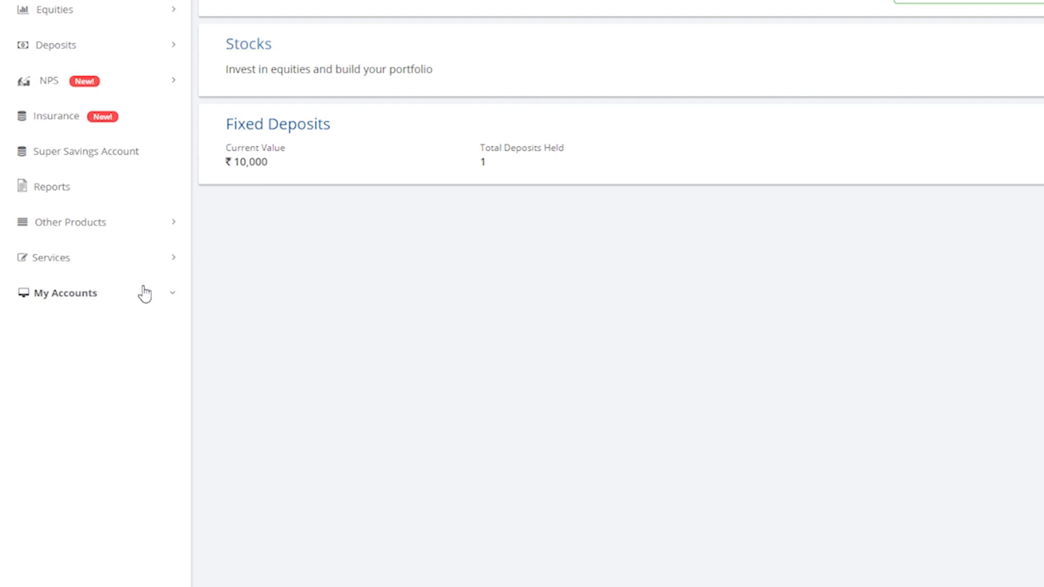
- Under My Accounts > Bank > Generate Bank Mandate, choose e-NACH for the first investor
click(66, 294)
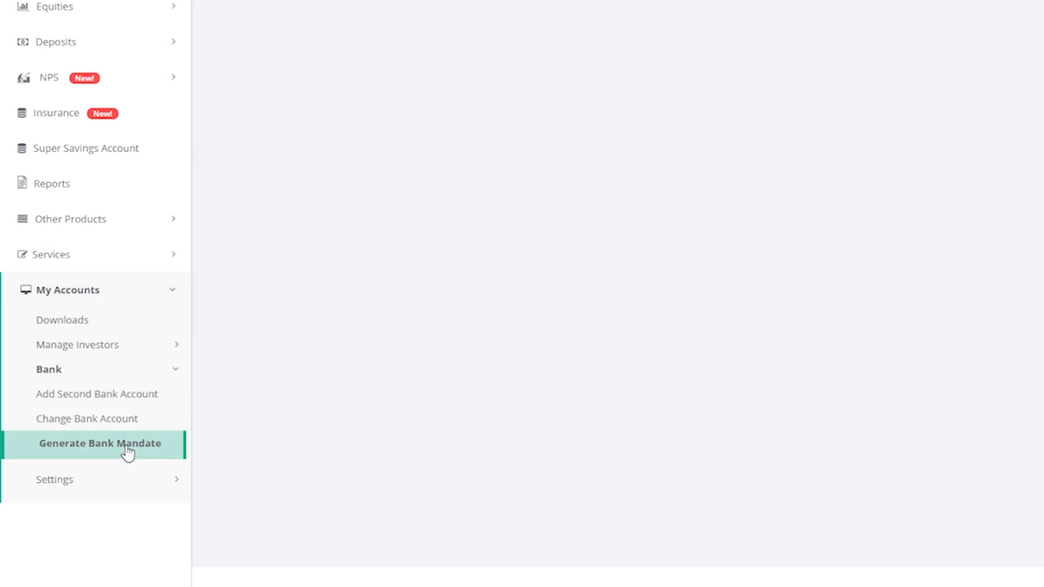
click(100, 444)
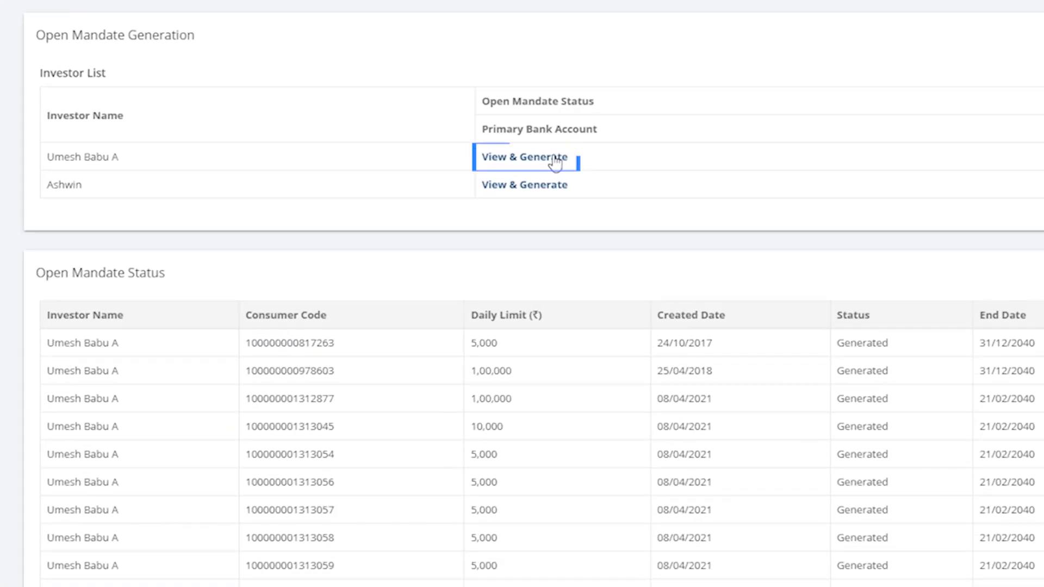
click(524, 158)
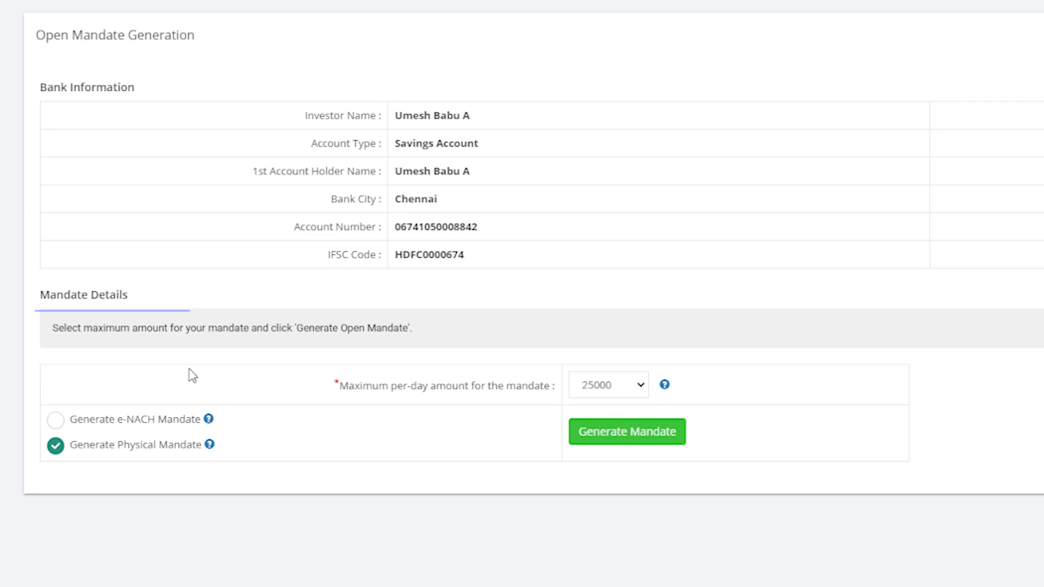
mouse_move(74, 415)
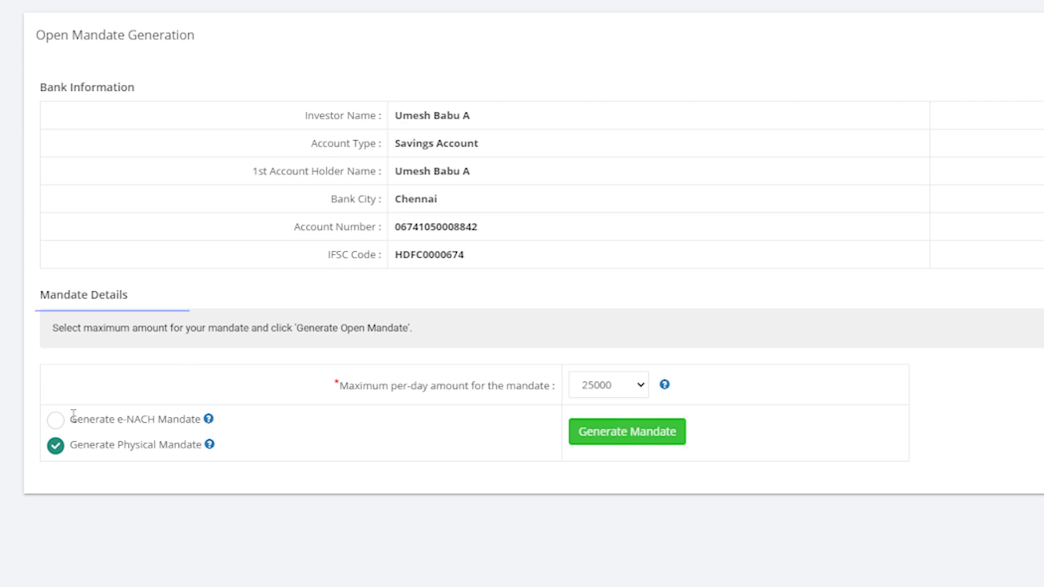
click(55, 420)
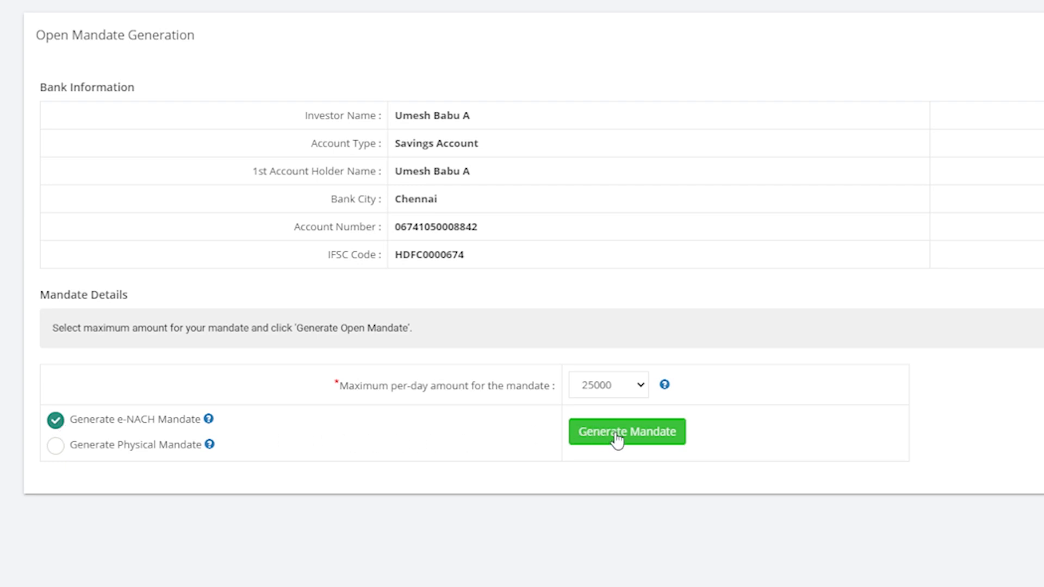
- Generate the e-NACH mandate, declare the account is not third-party, and approve it
click(626, 431)
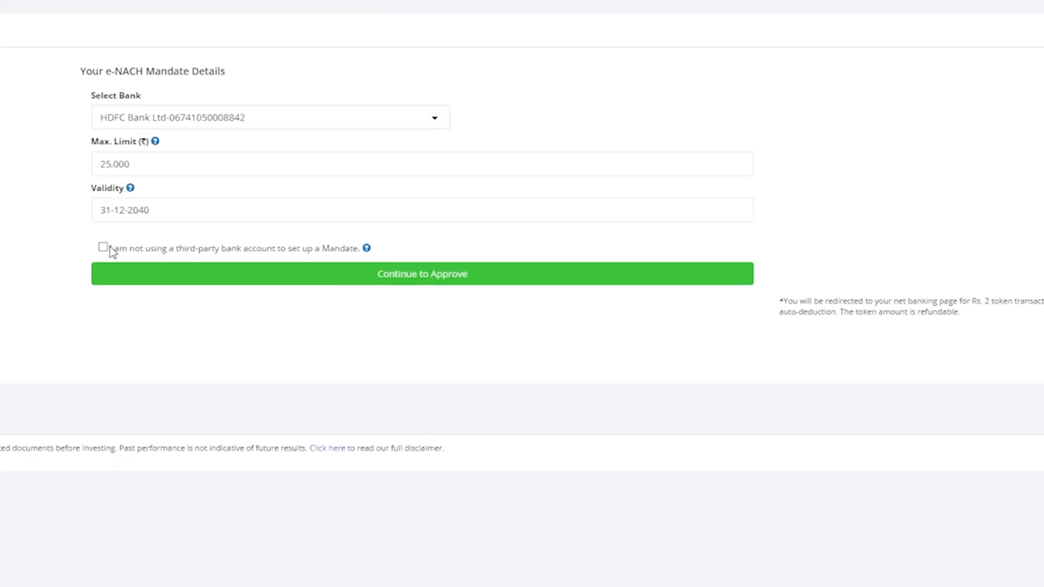
click(103, 247)
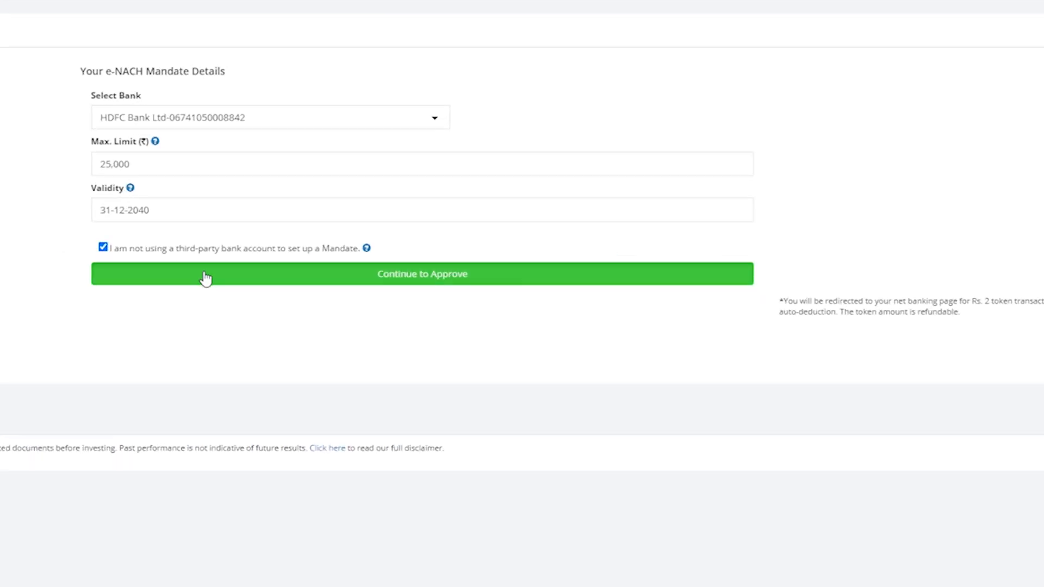
click(421, 273)
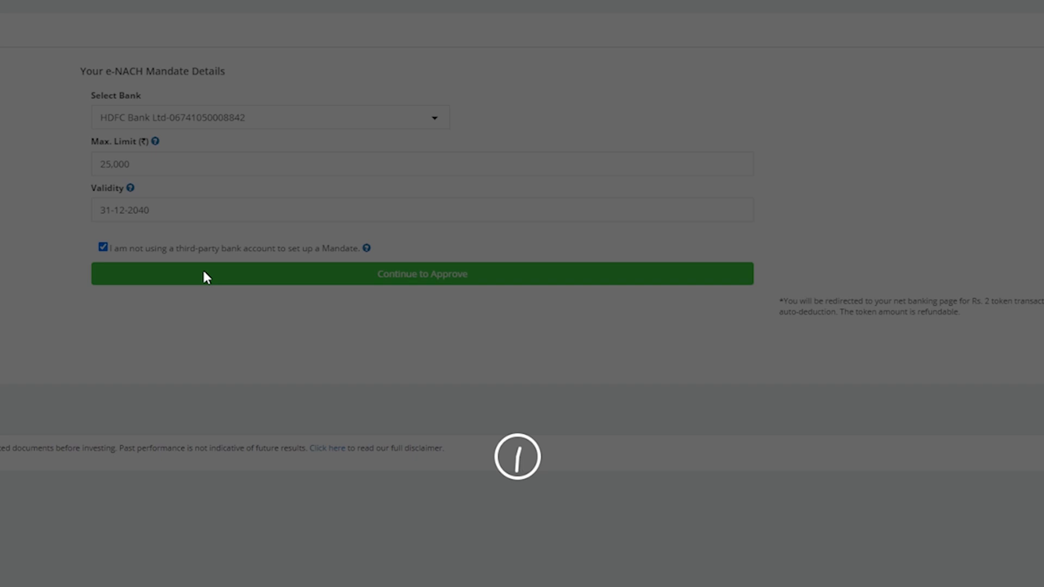
click(421, 273)
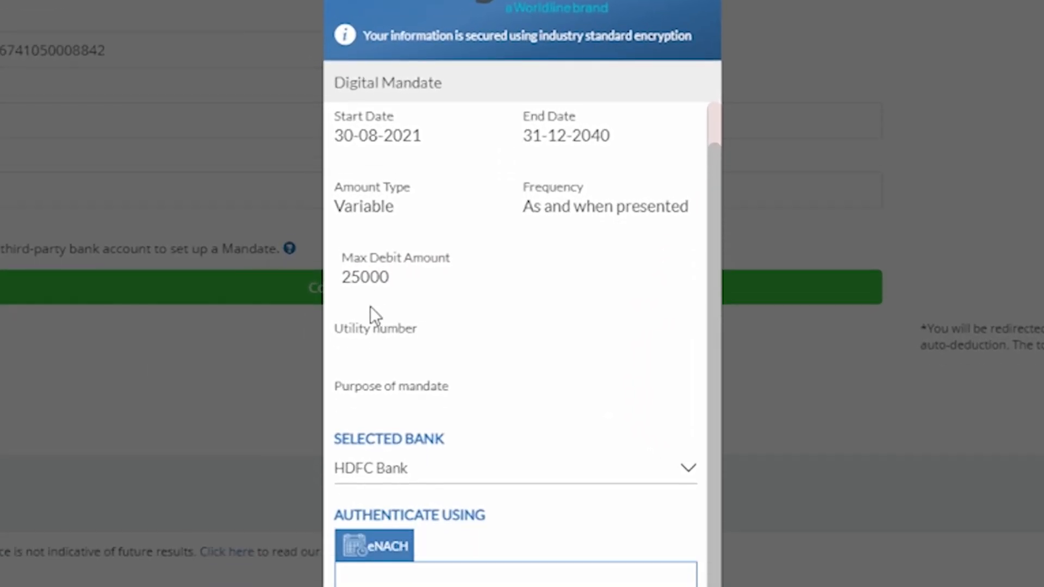
scroll(down, 3)
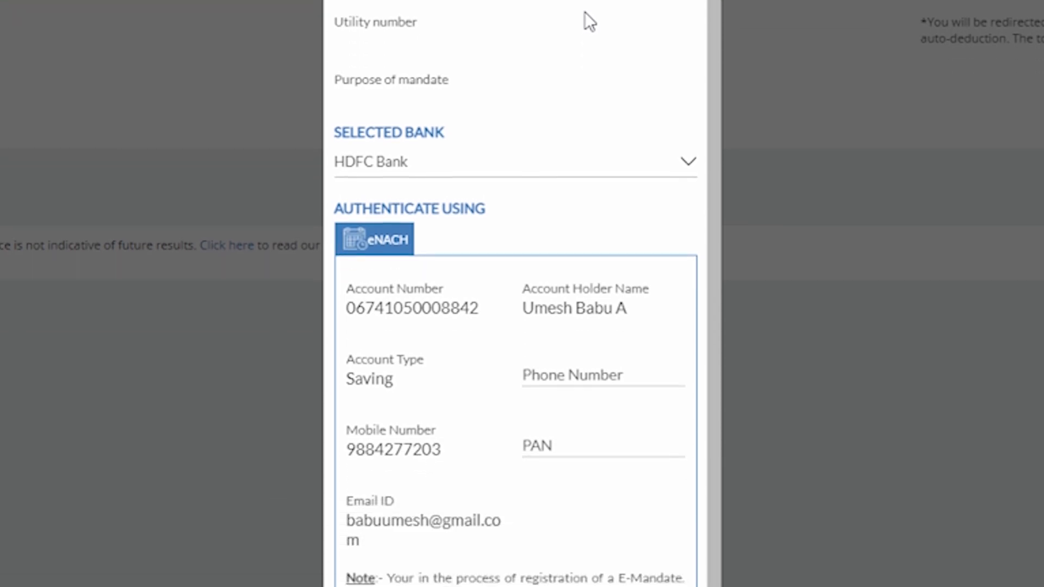
scroll(down, 3)
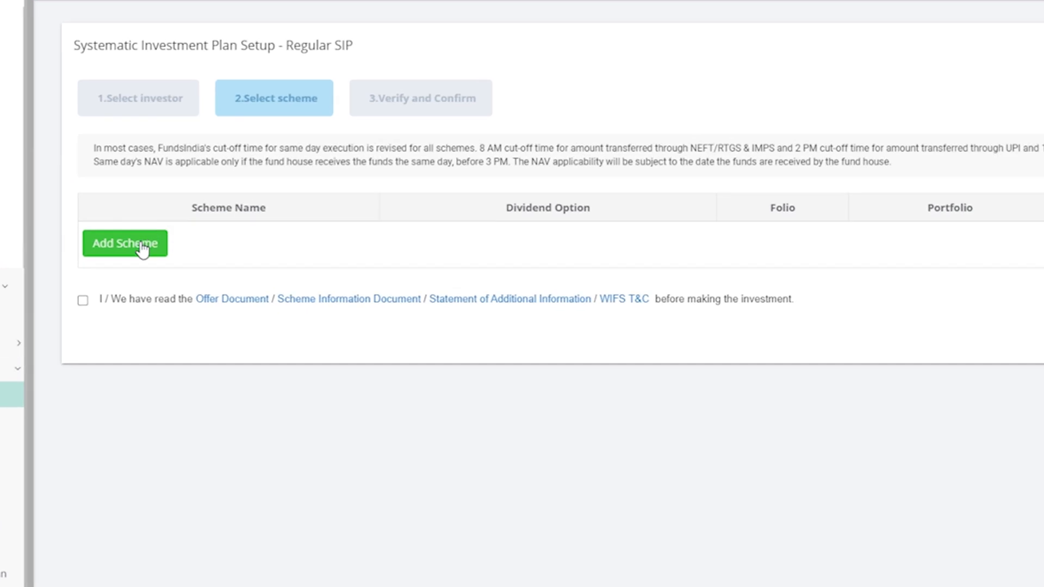
- Select Kotak Flexicap Fund - Growth from the fund list as the SIP scheme
click(125, 243)
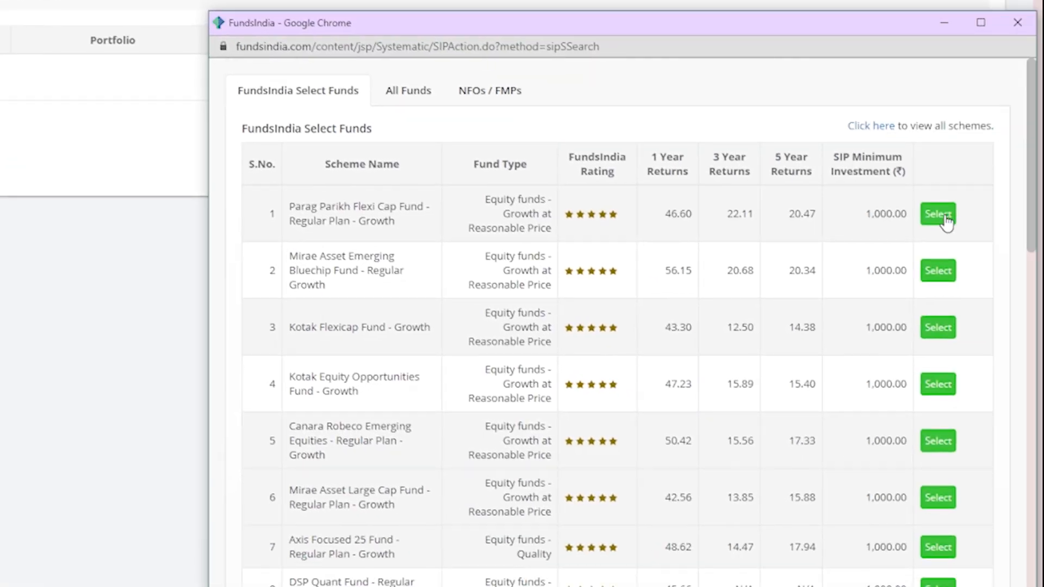
mouse_move(940, 327)
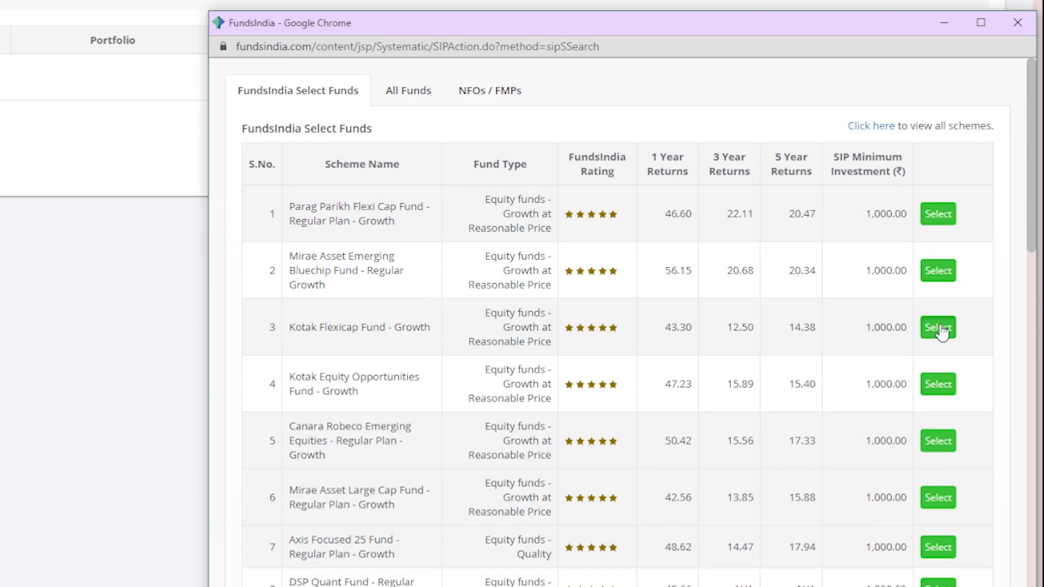
click(408, 90)
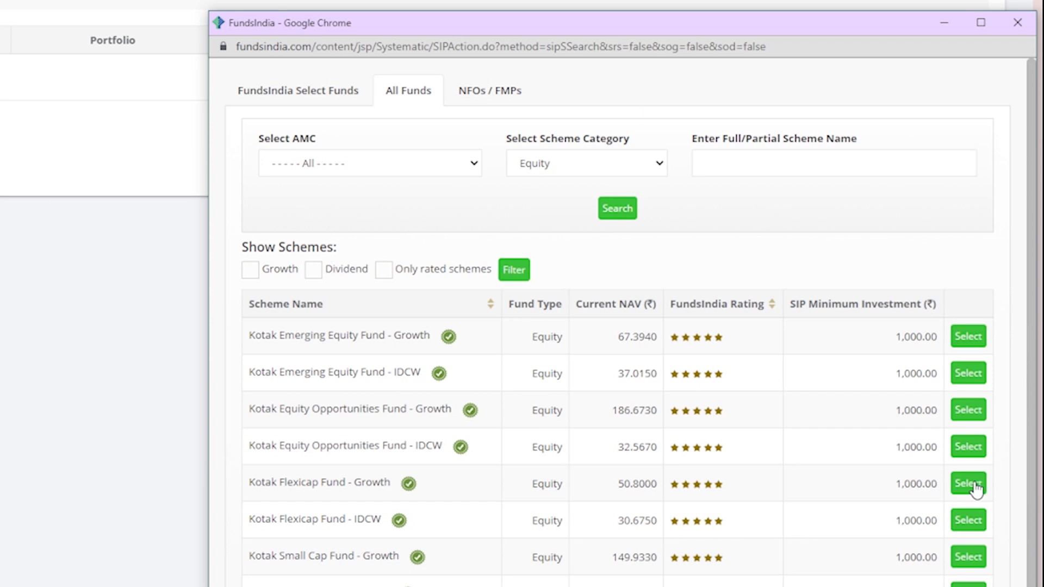
click(968, 484)
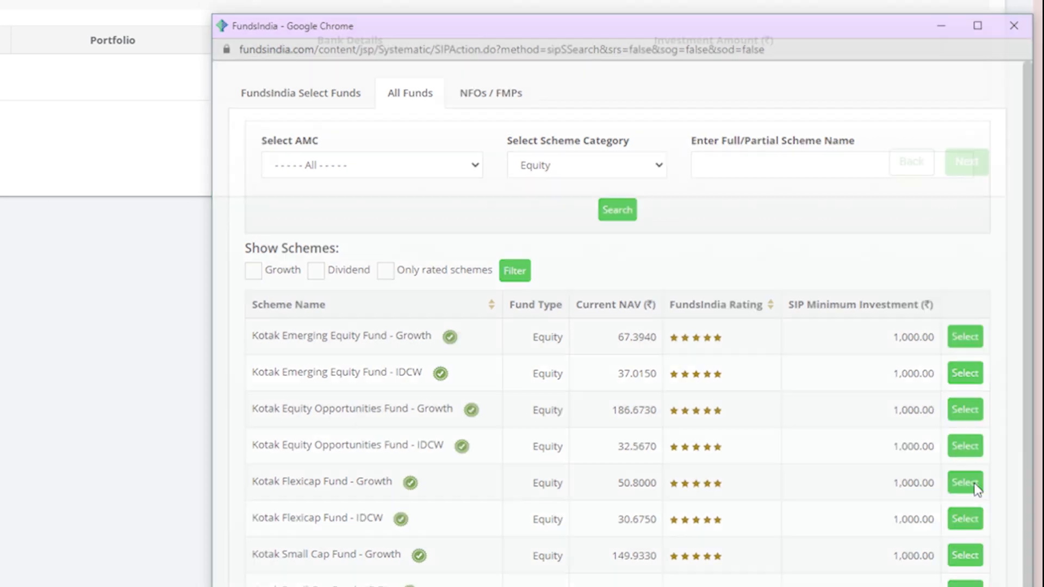
click(964, 483)
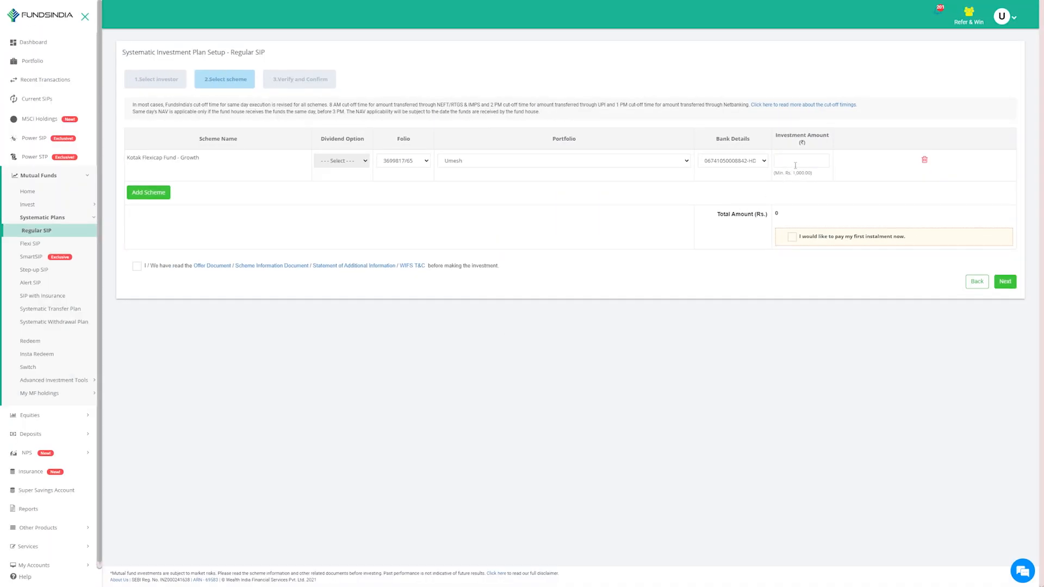
- Enter 10,000, tick pay-first-instalment-now and the Offer Document declaration, and continue
text(1000)
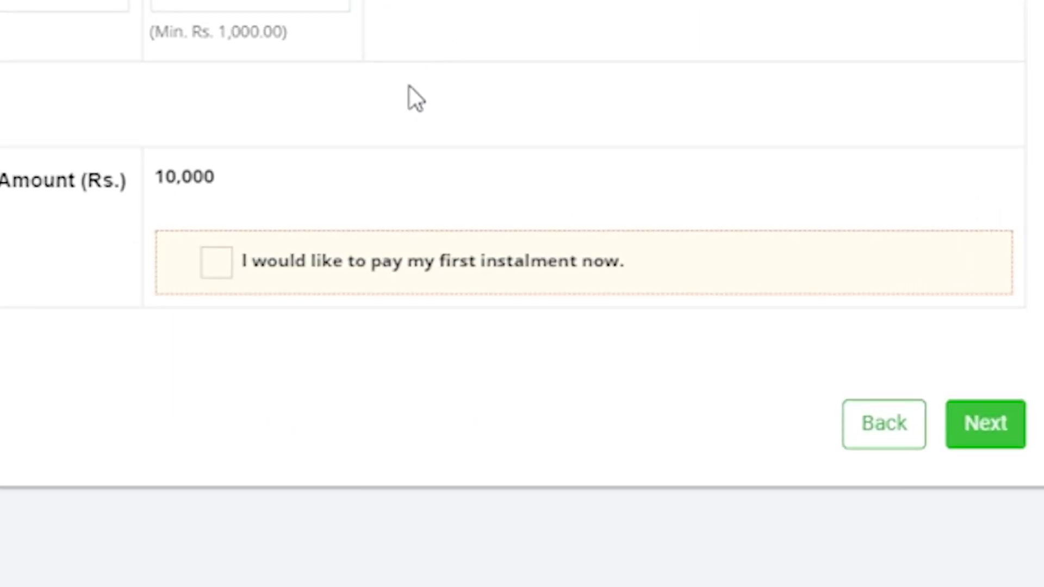
click(216, 261)
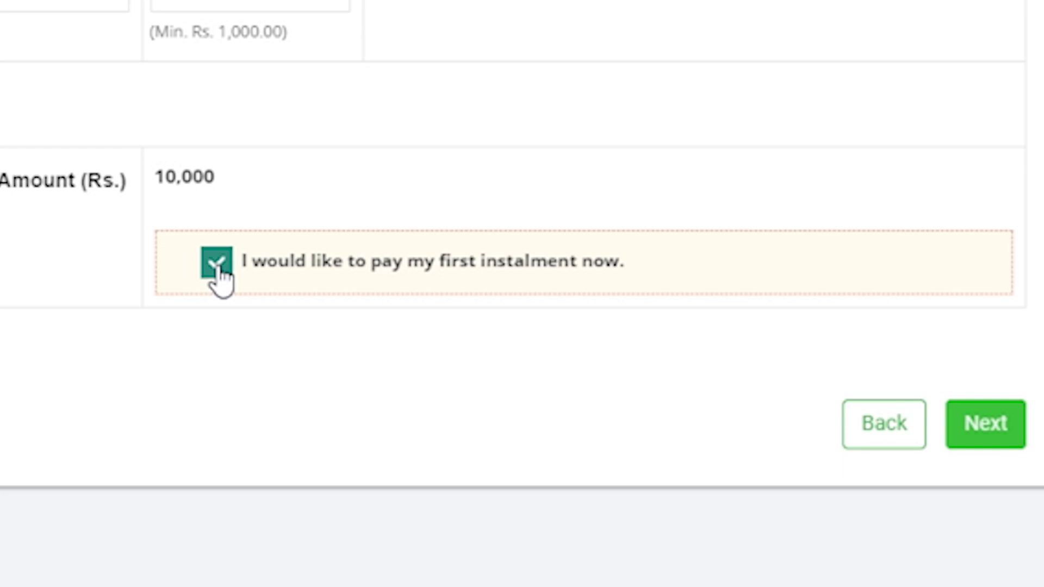
scroll(down, 3)
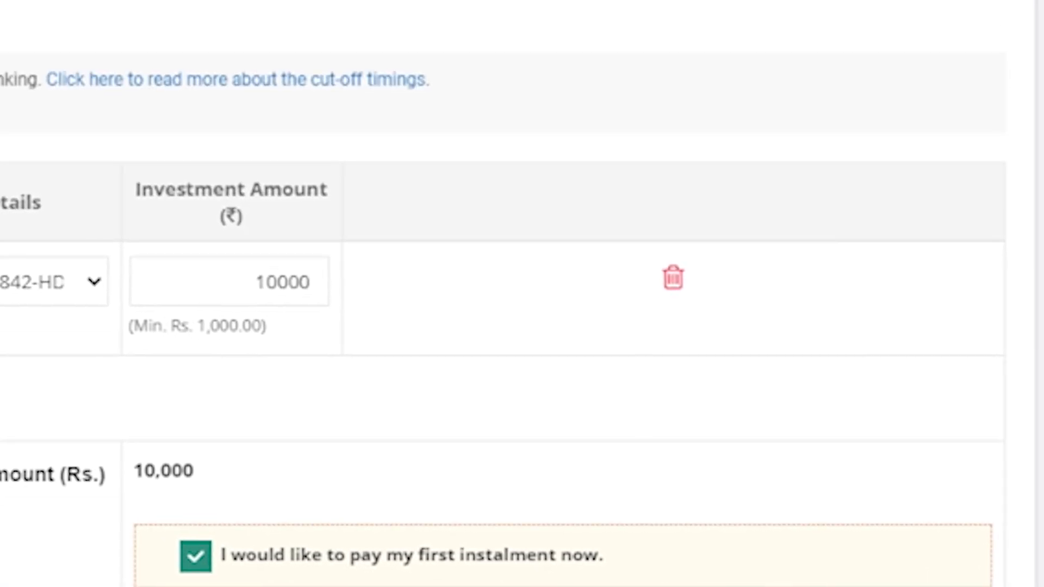
mouse_move(671, 278)
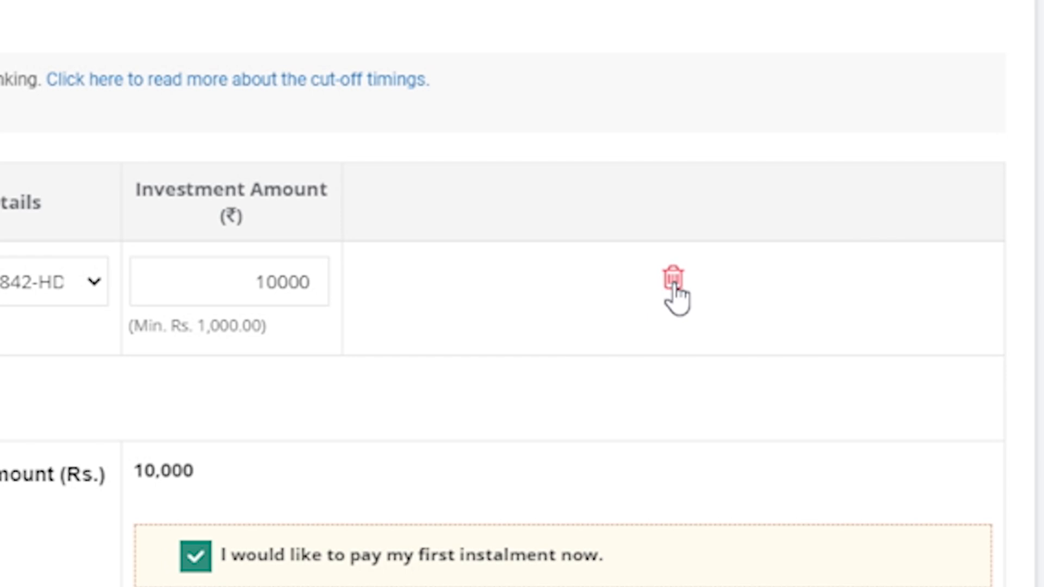
click(674, 276)
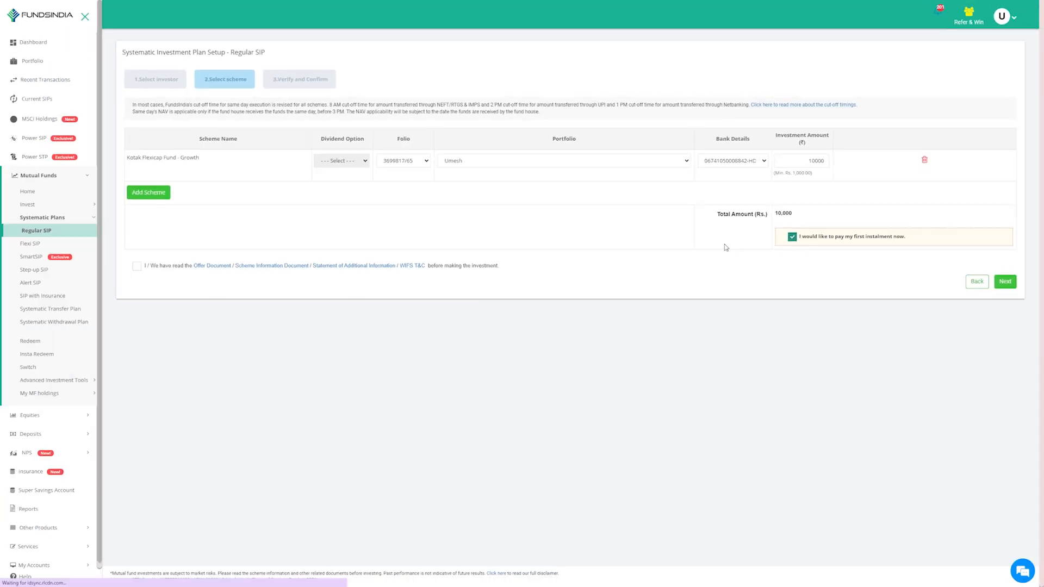
click(137, 266)
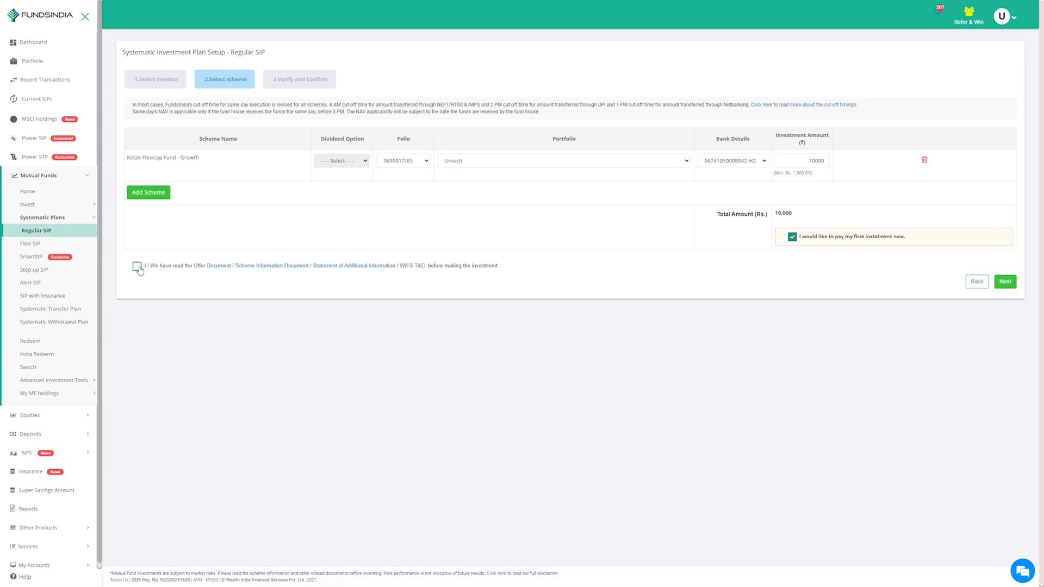
click(137, 266)
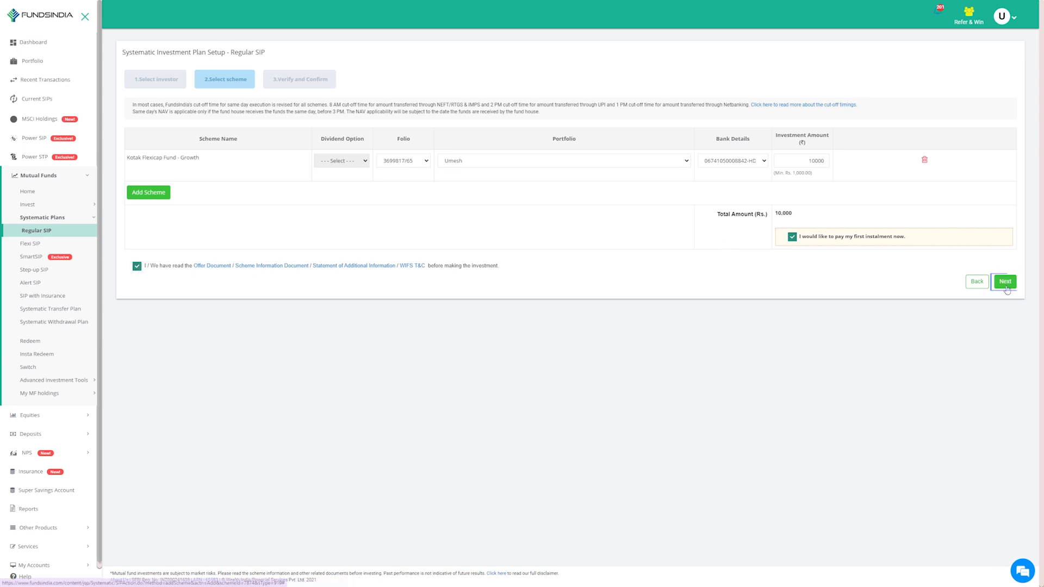
click(1004, 282)
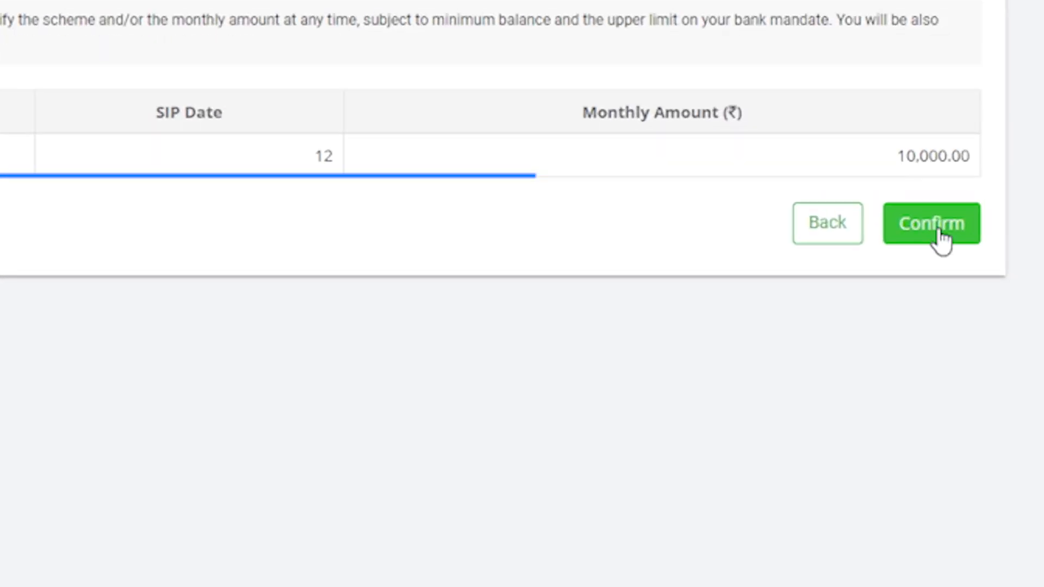
- Confirm the Kotak Flexicap SIP and open the Current SIPs list
click(931, 222)
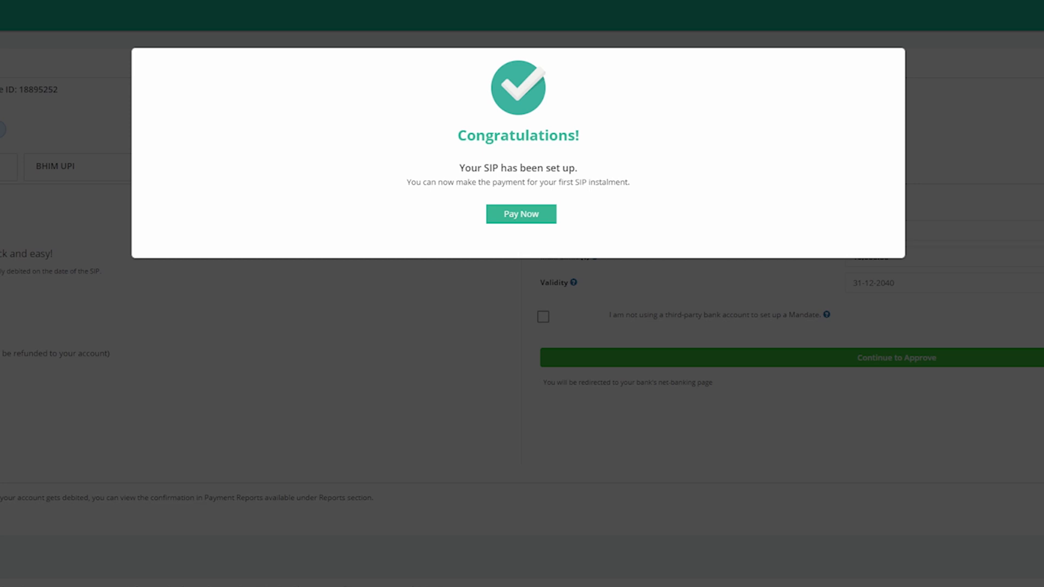
click(521, 213)
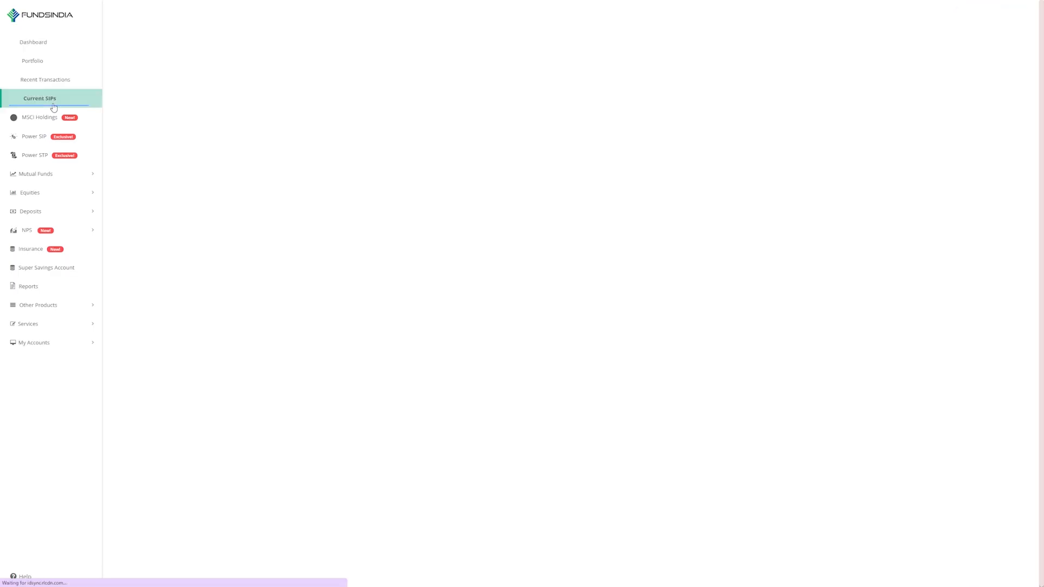
click(39, 98)
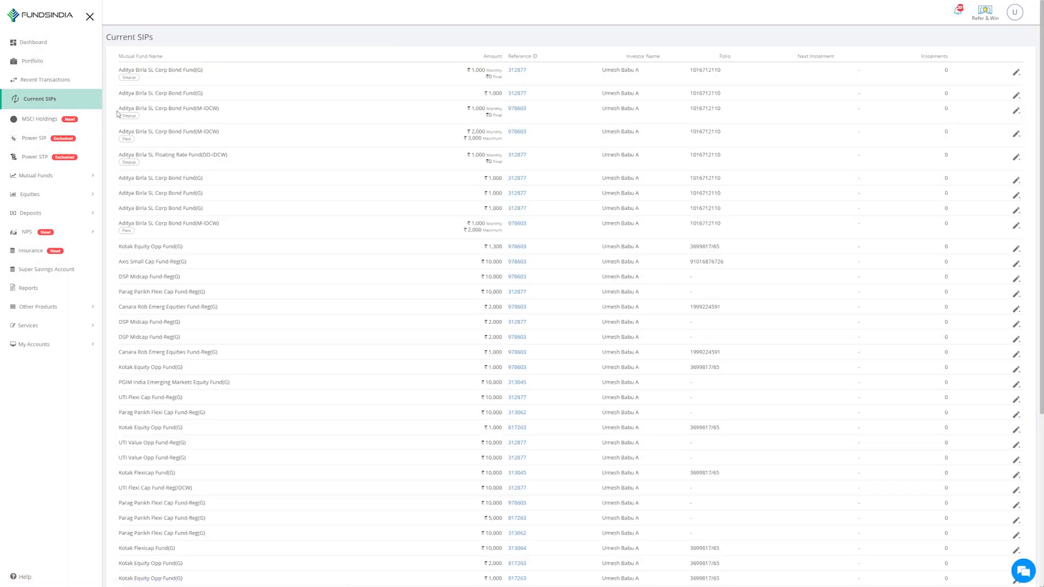